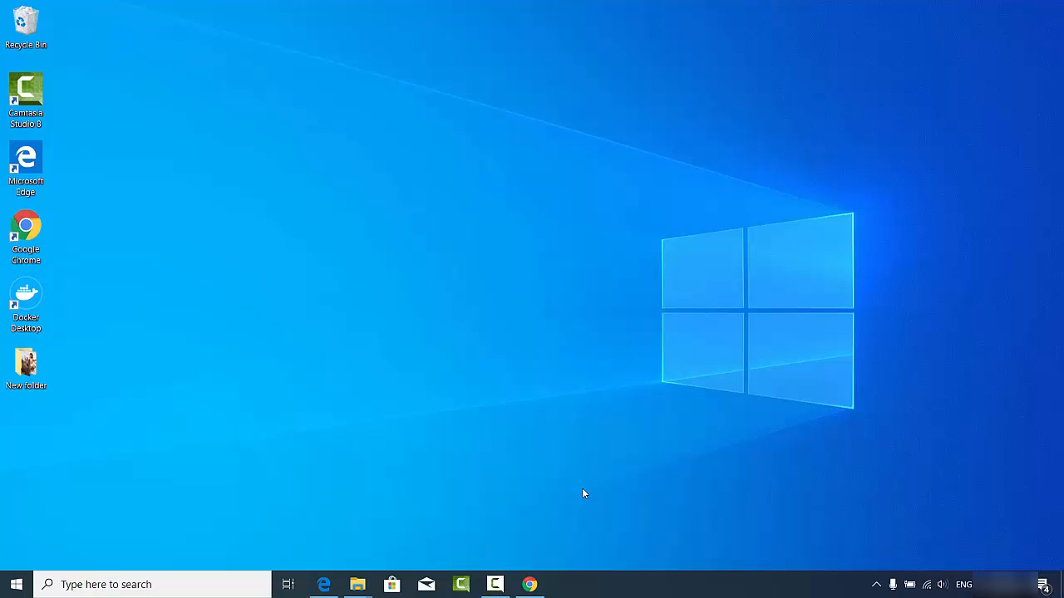
mouse_move(581, 492)
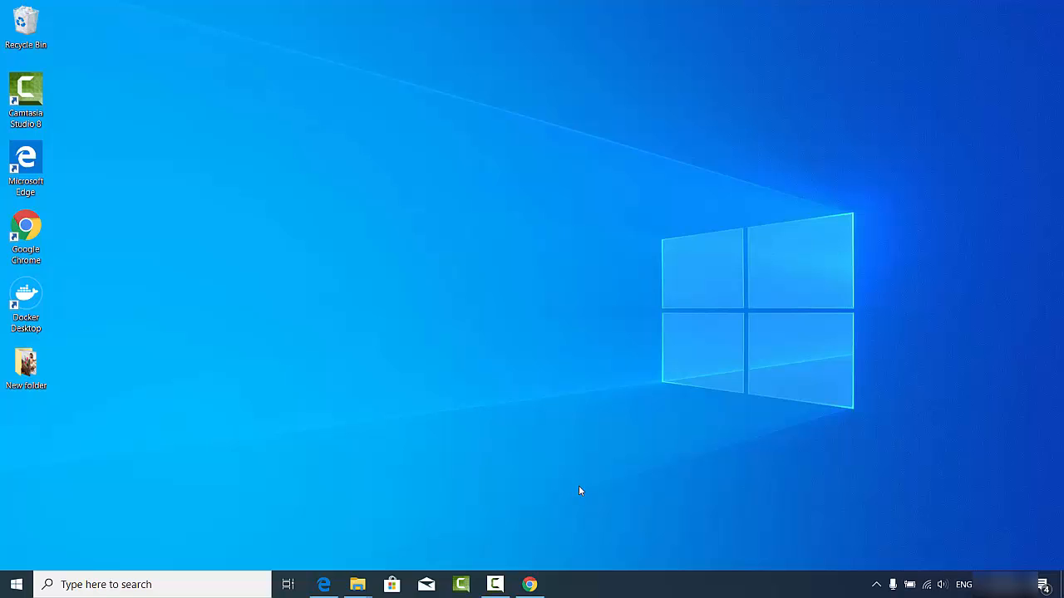
Bring up Chrome with the Google search results for 7zip.
left_click(529, 586)
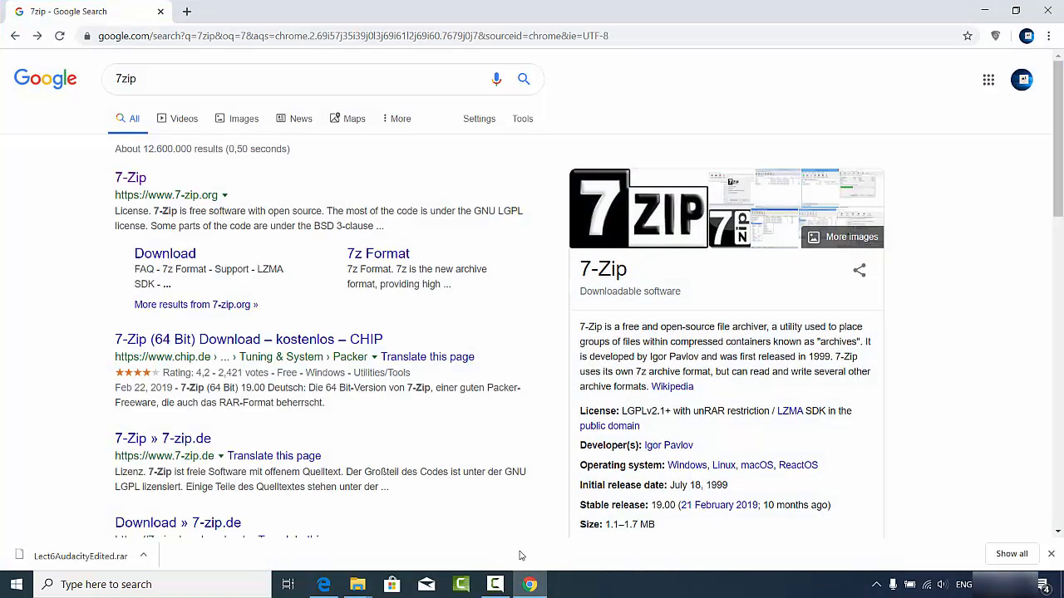
mouse_move(93, 112)
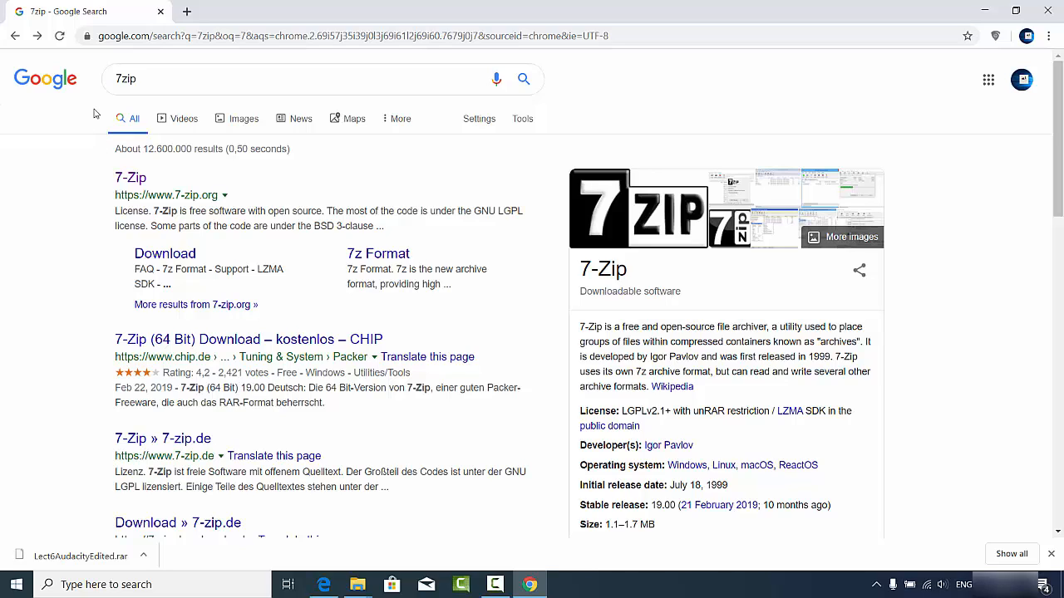
mouse_move(149, 208)
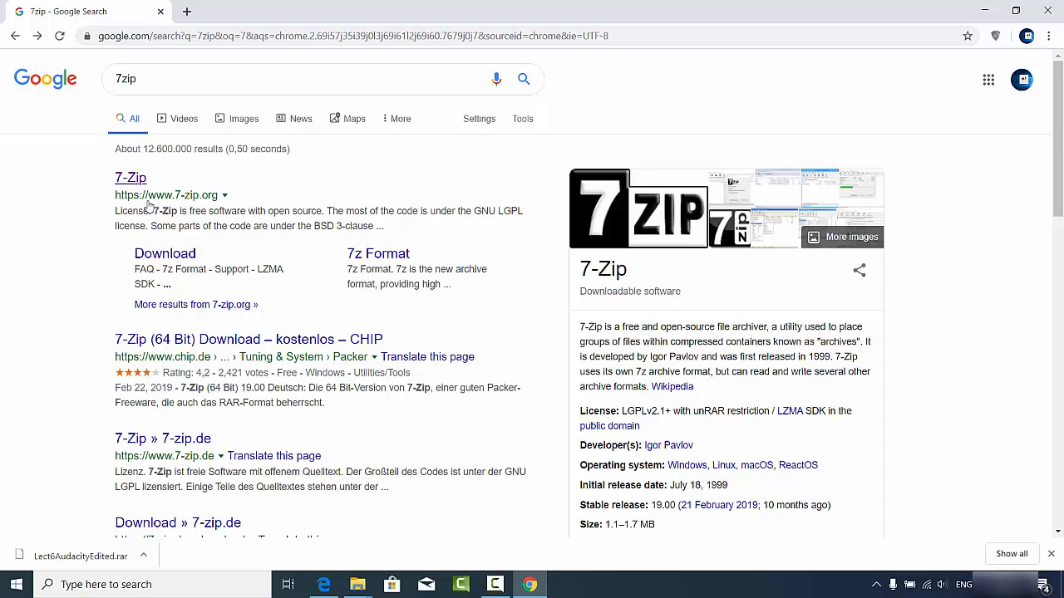
mouse_move(149, 207)
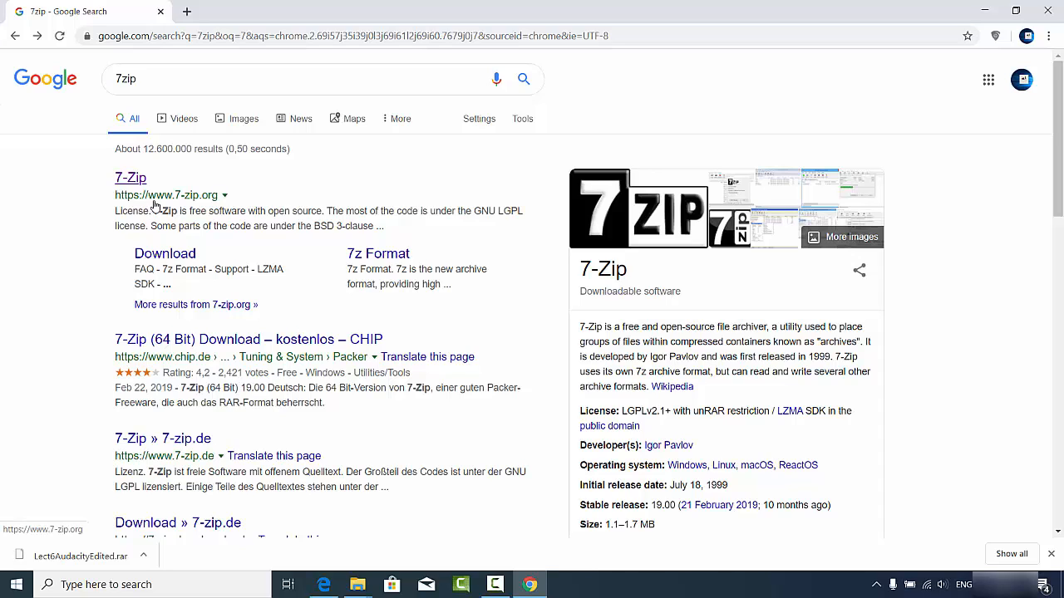
mouse_move(183, 206)
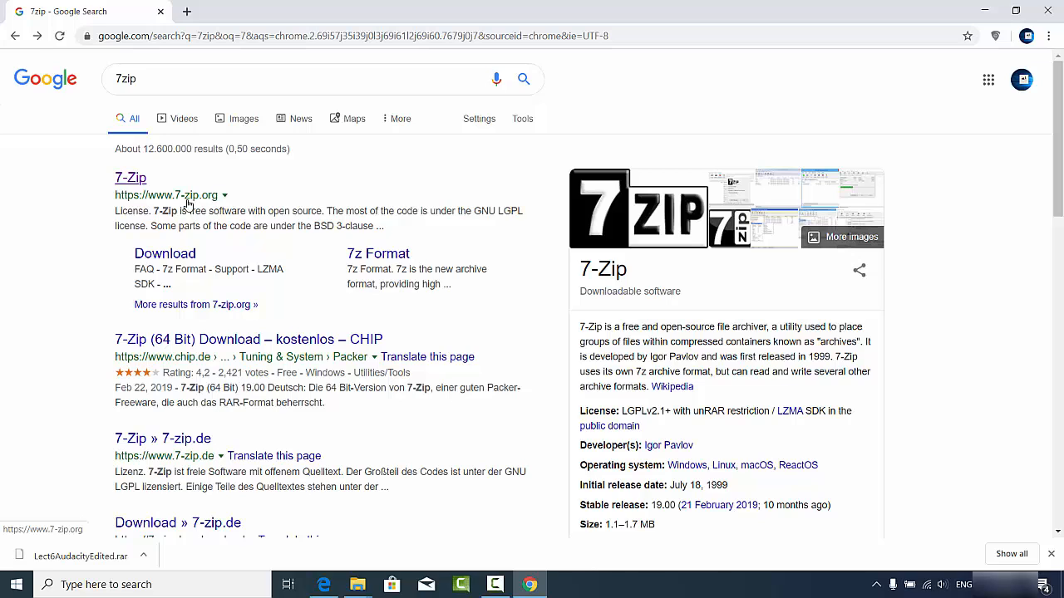
Download the 64-bit 7-Zip 19.00 installer (7z1900-x64.exe) from 7-zip.org.
left_click(130, 178)
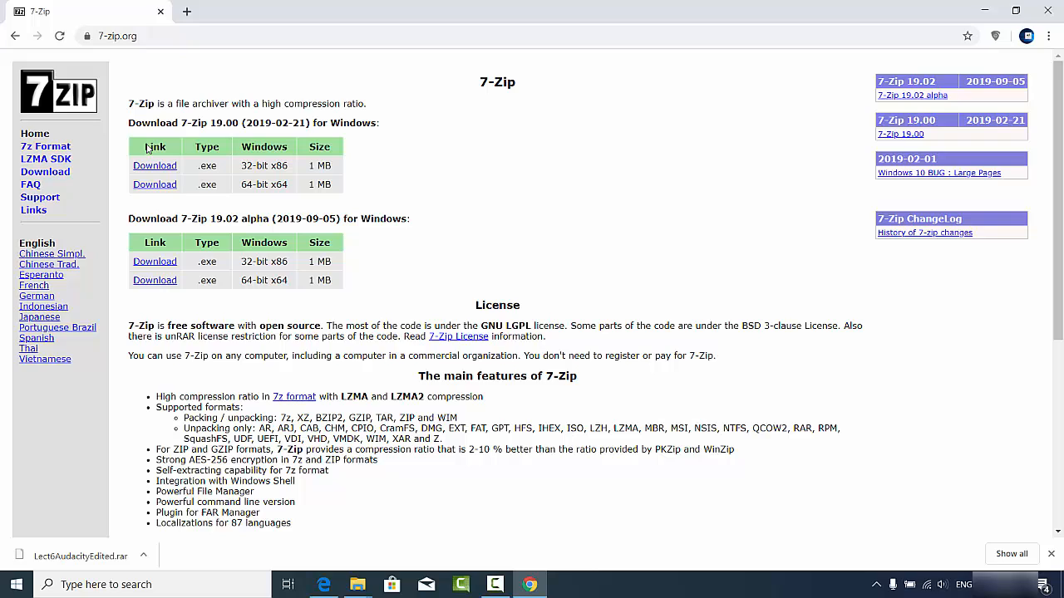
mouse_move(259, 283)
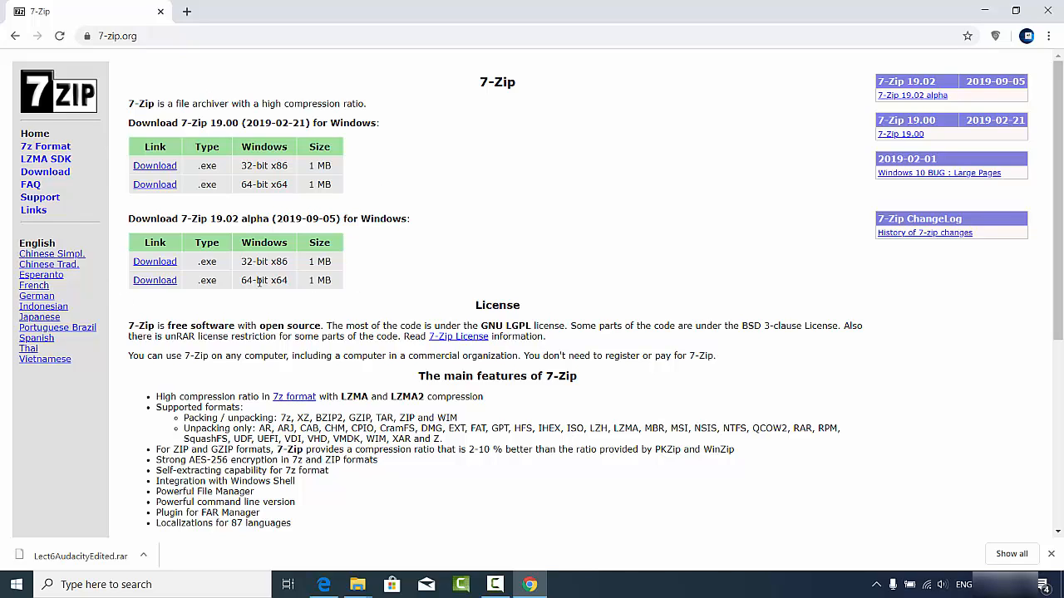
mouse_move(154, 166)
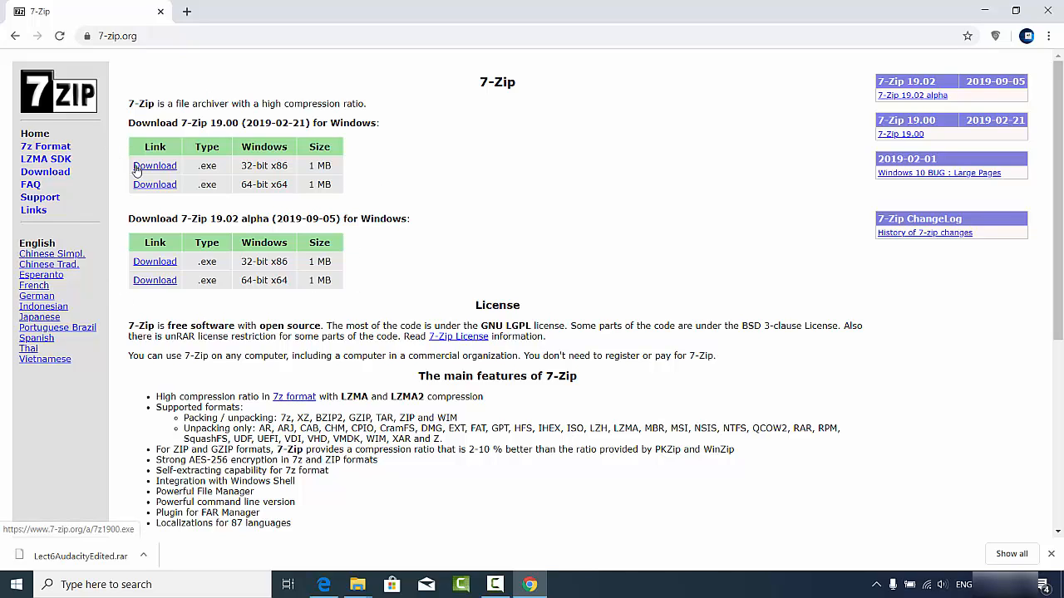
mouse_move(306, 194)
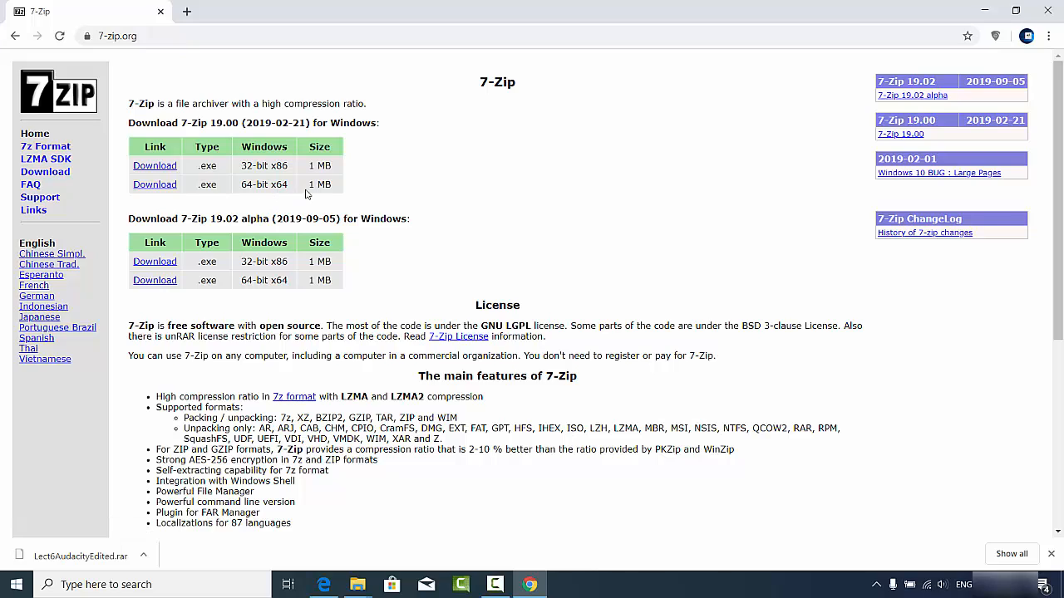
mouse_move(337, 190)
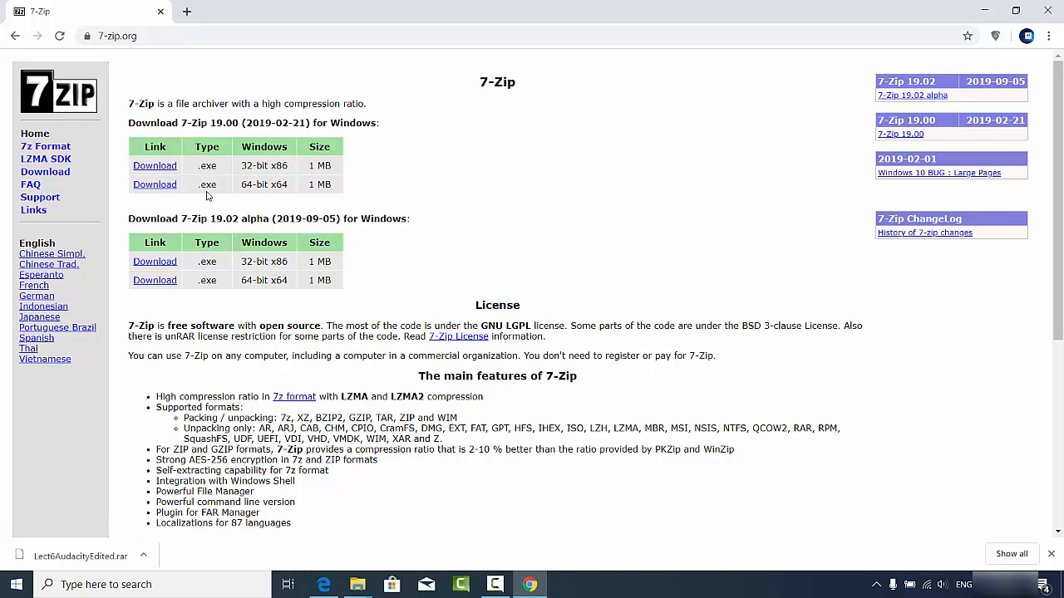
mouse_move(246, 190)
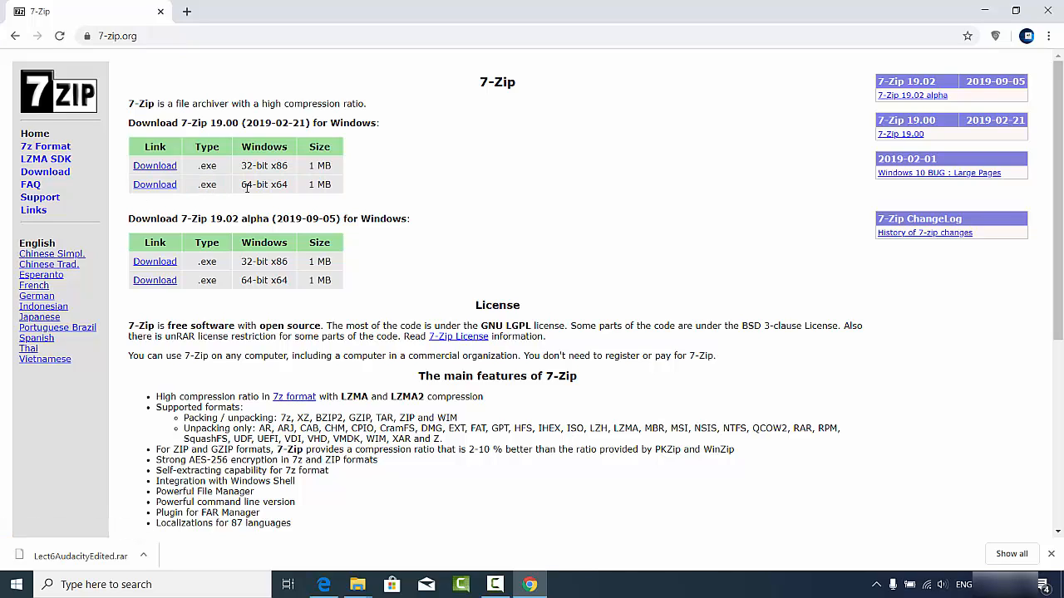
double_click(253, 185)
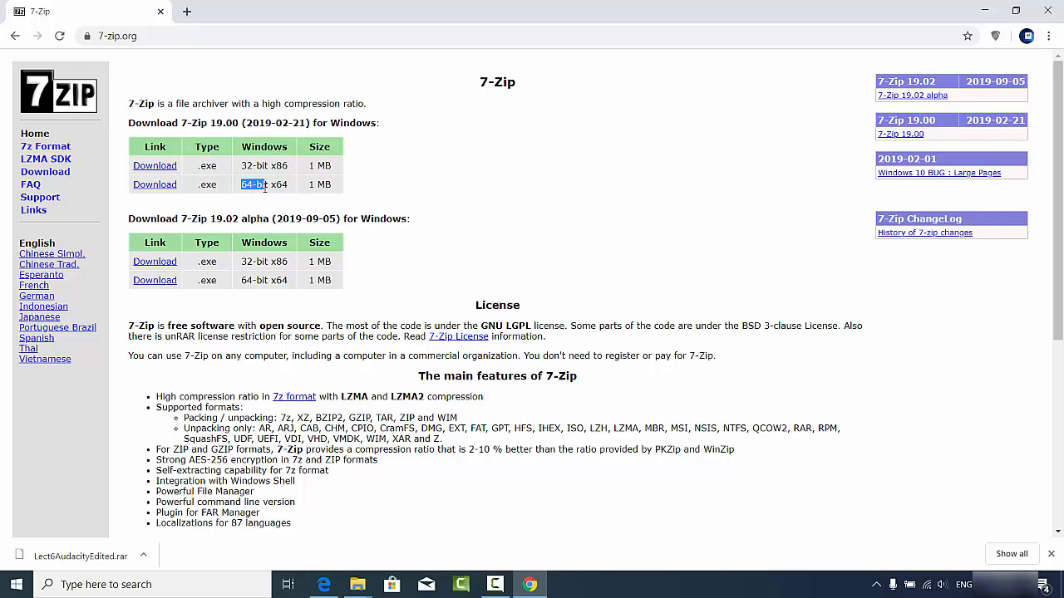
mouse_move(155, 182)
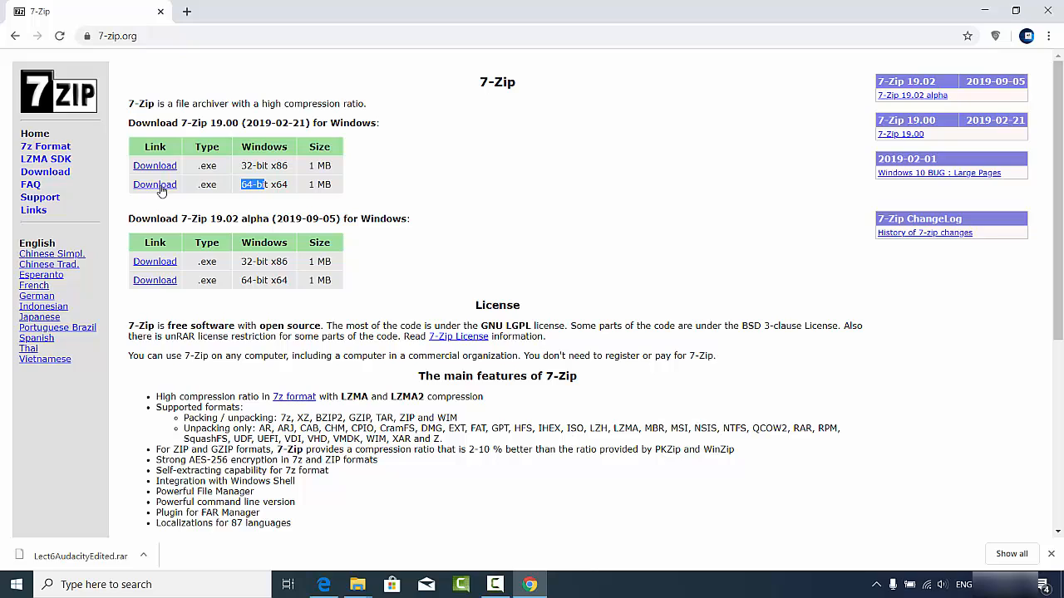
left_click(155, 184)
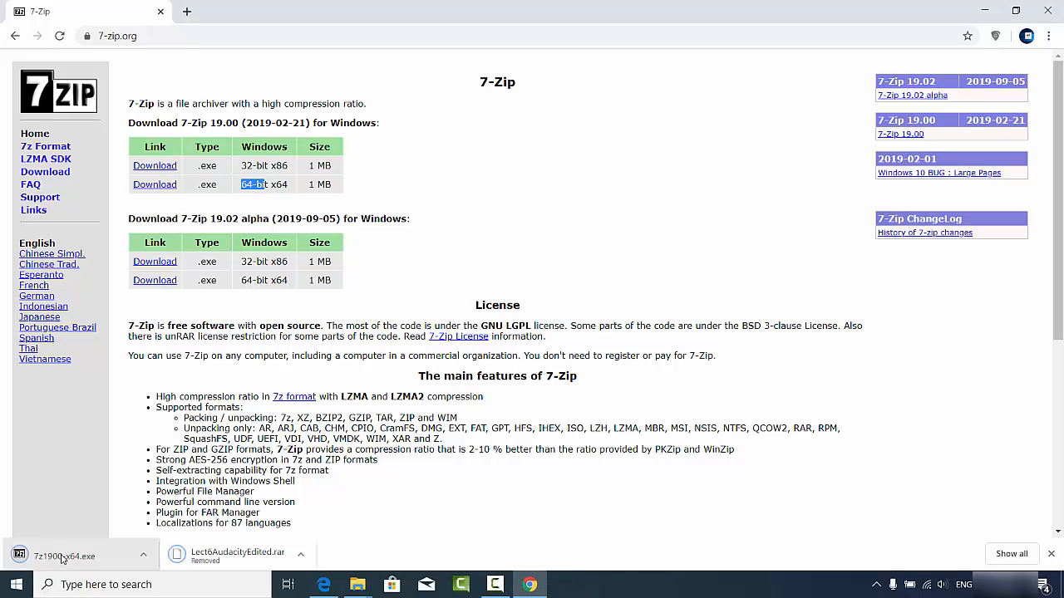
Install 7-Zip 19.00 (x64) into the default C:\Program Files\7-Zip and close setup.
left_click(63, 556)
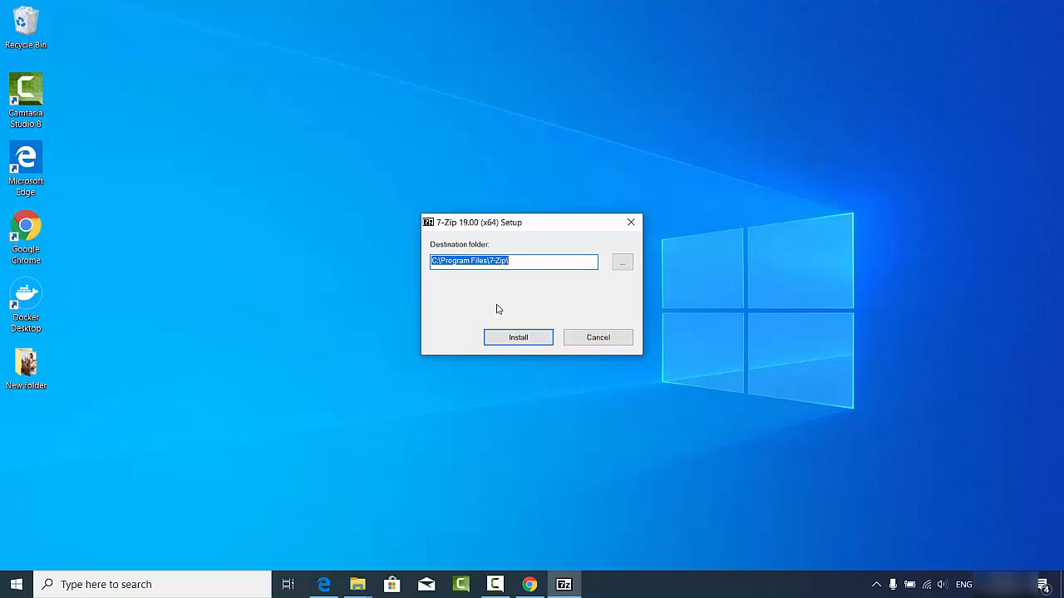
mouse_move(496, 233)
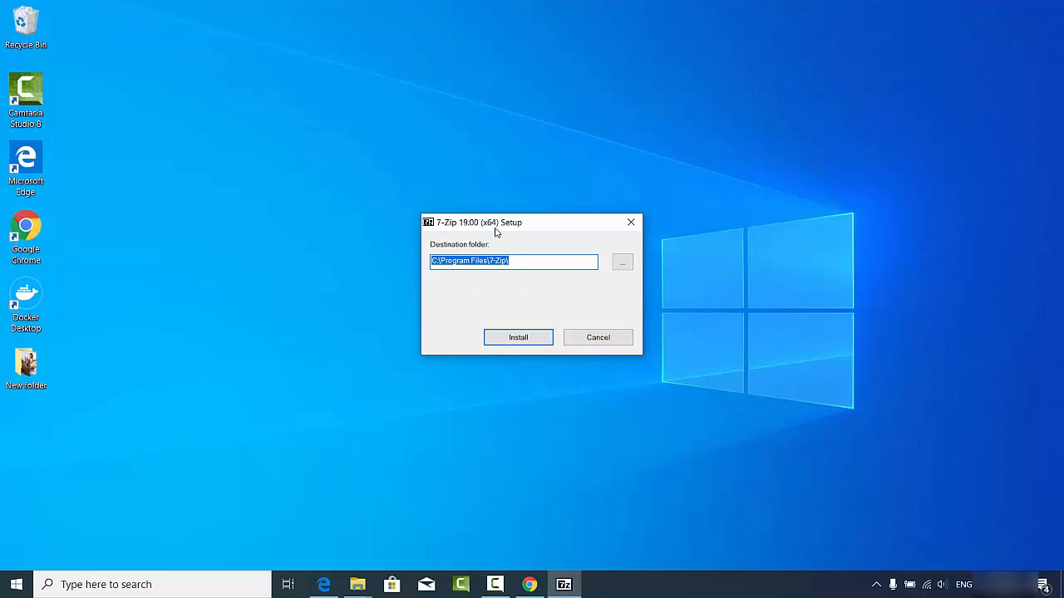
mouse_move(492, 259)
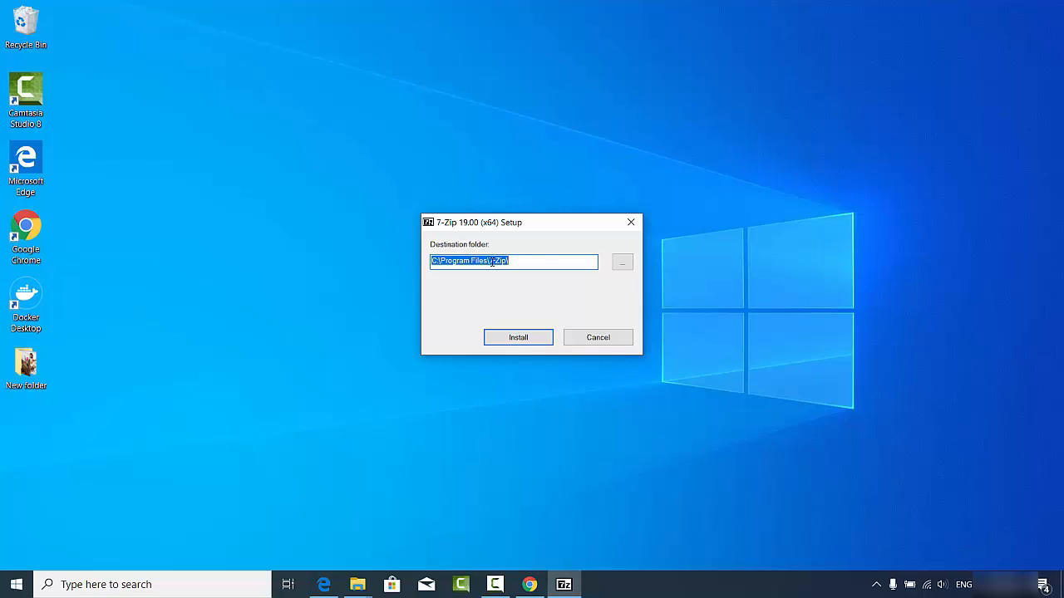
left_click(512, 261)
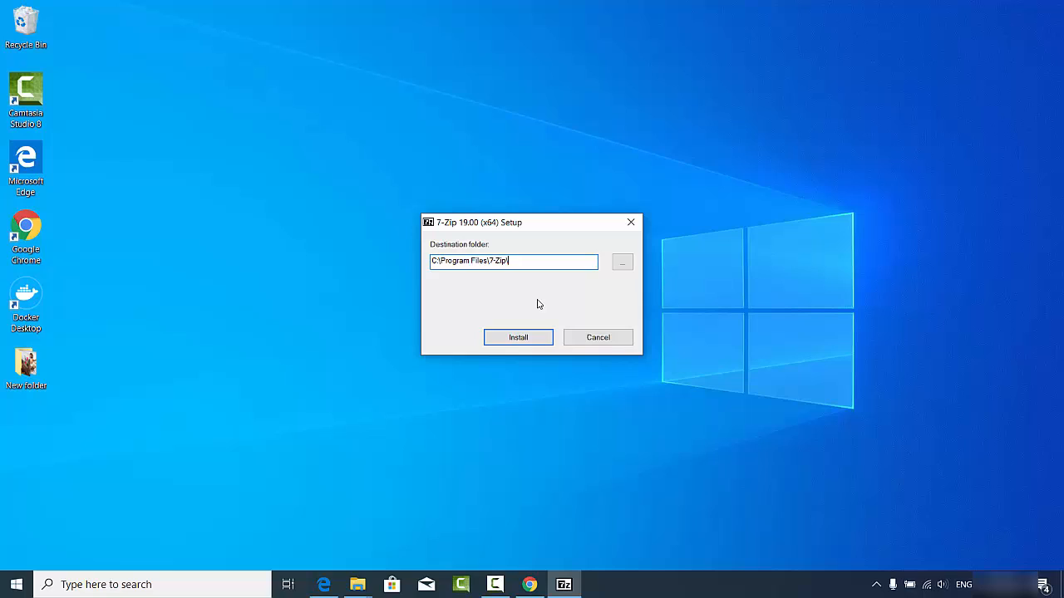
mouse_move(529, 286)
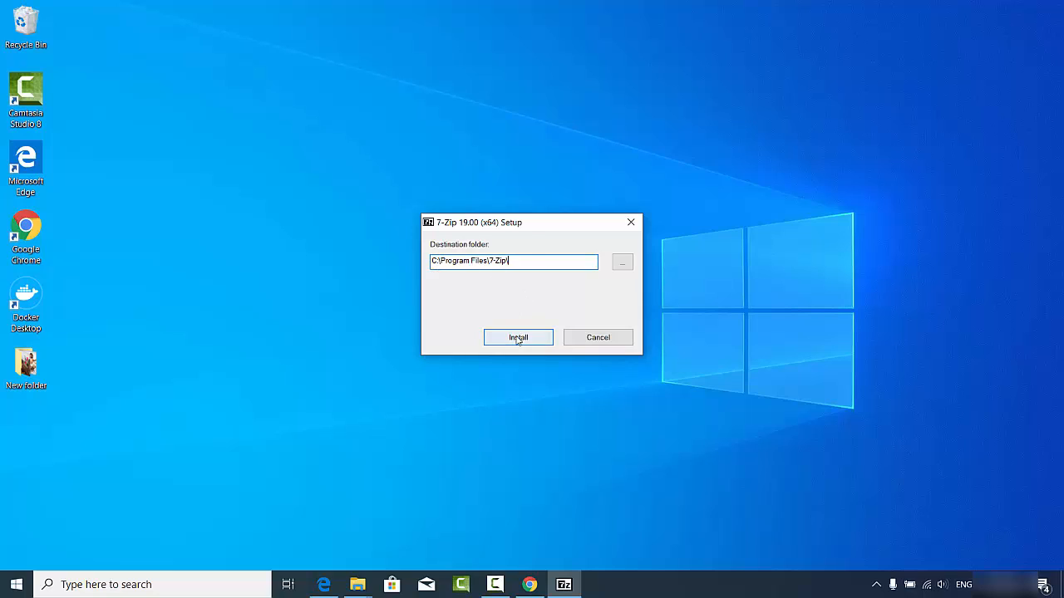
left_click(519, 337)
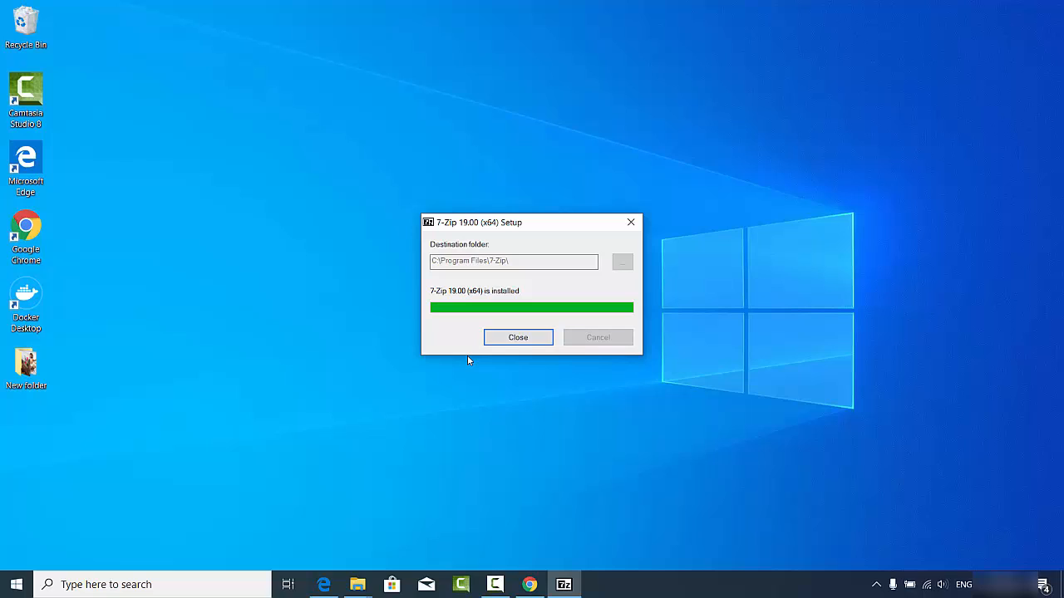
mouse_move(447, 301)
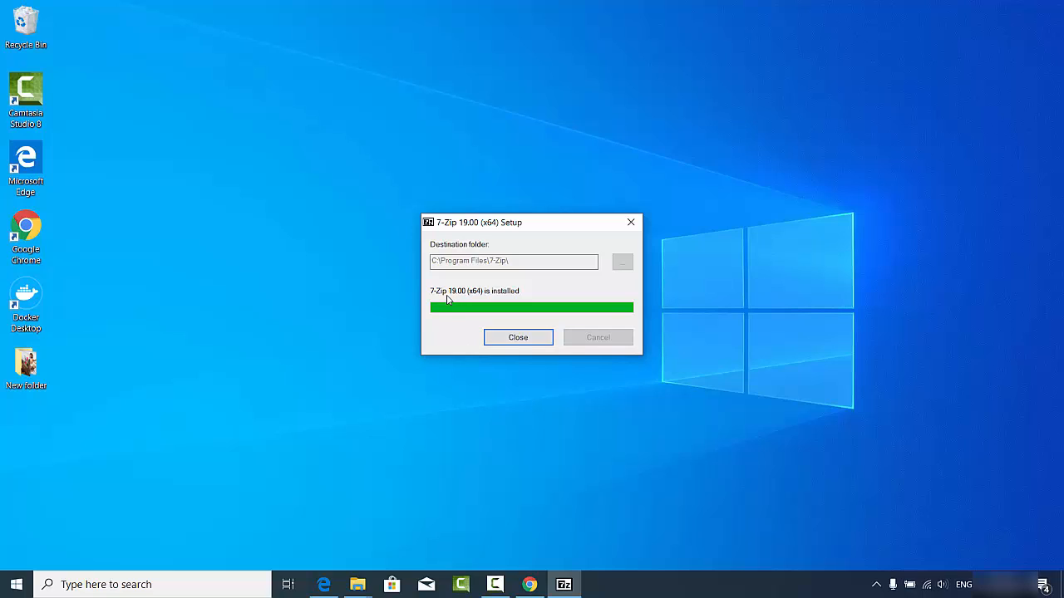
mouse_move(436, 302)
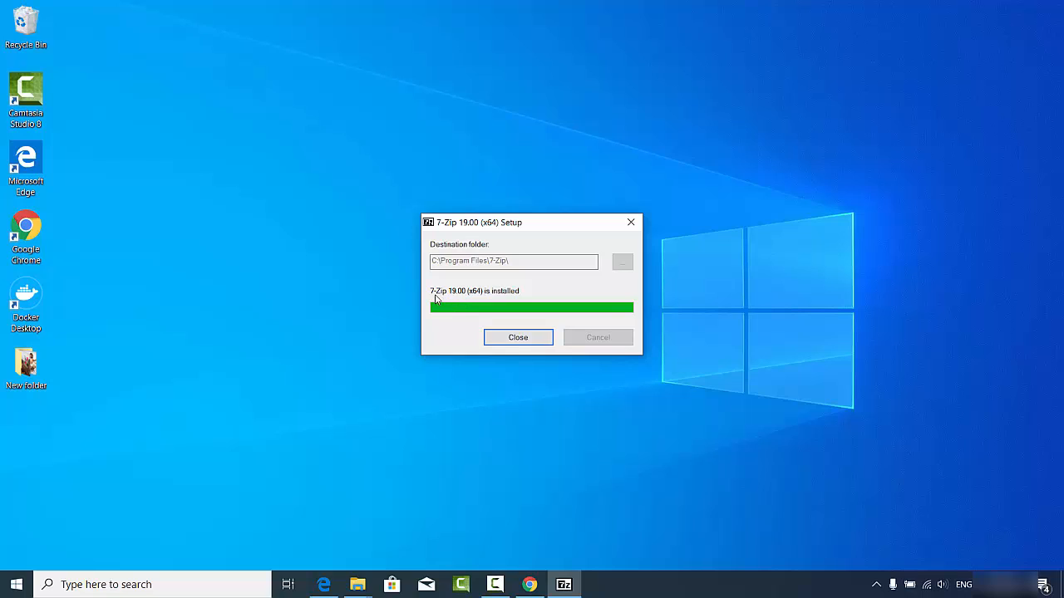
left_click(519, 338)
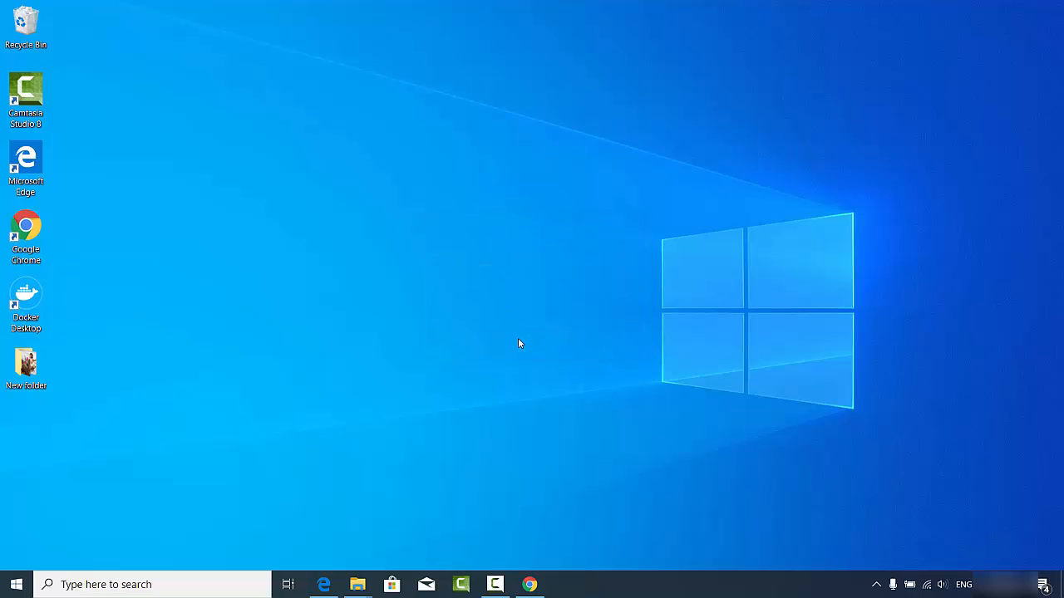
mouse_move(369, 405)
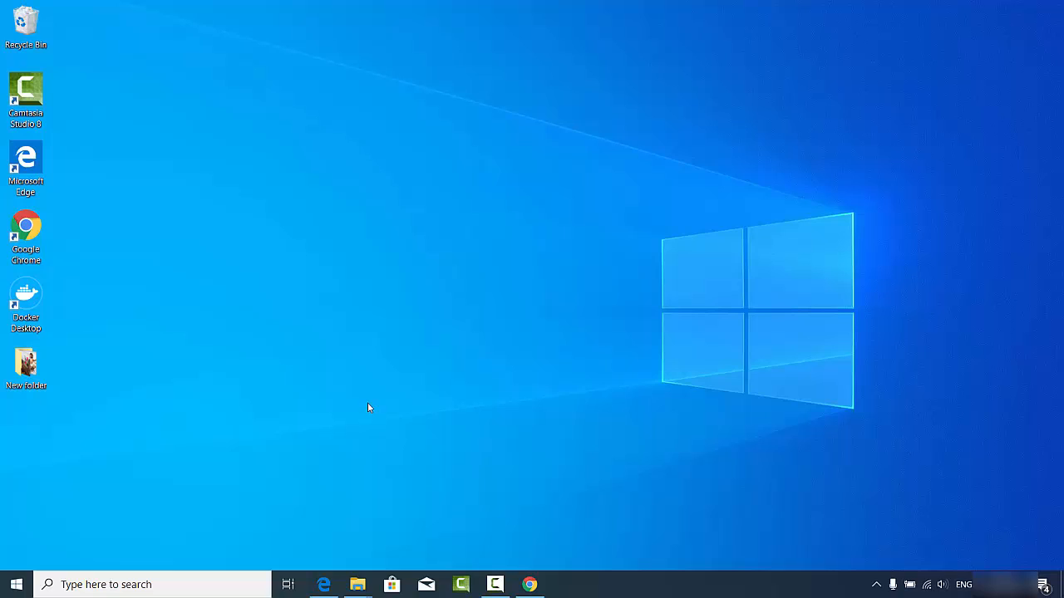
Go to This PC > Music in File Explorer and select the data folder.
left_click(358, 585)
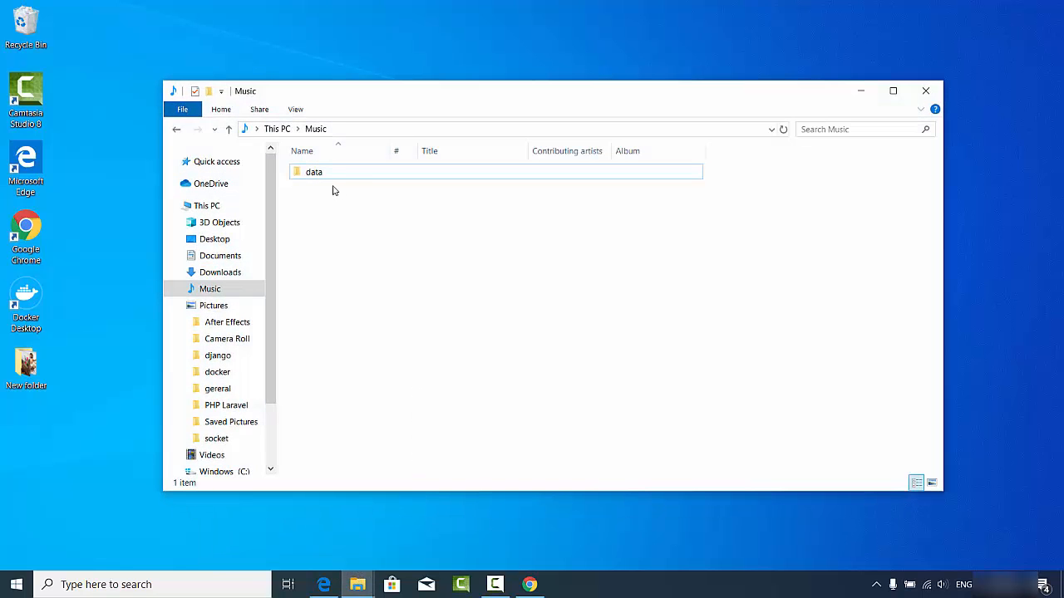
mouse_move(315, 171)
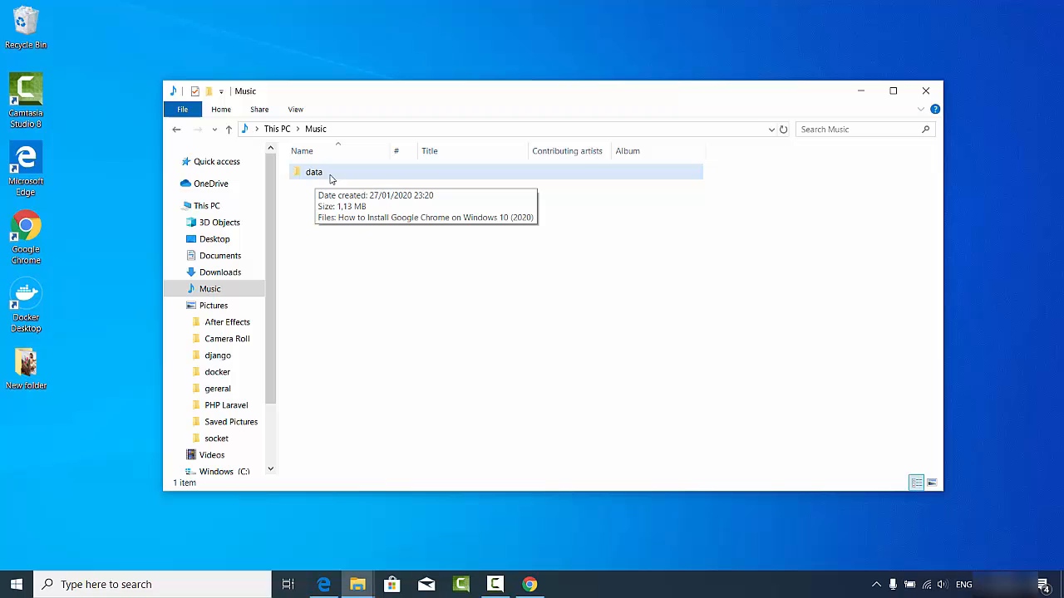
mouse_move(312, 174)
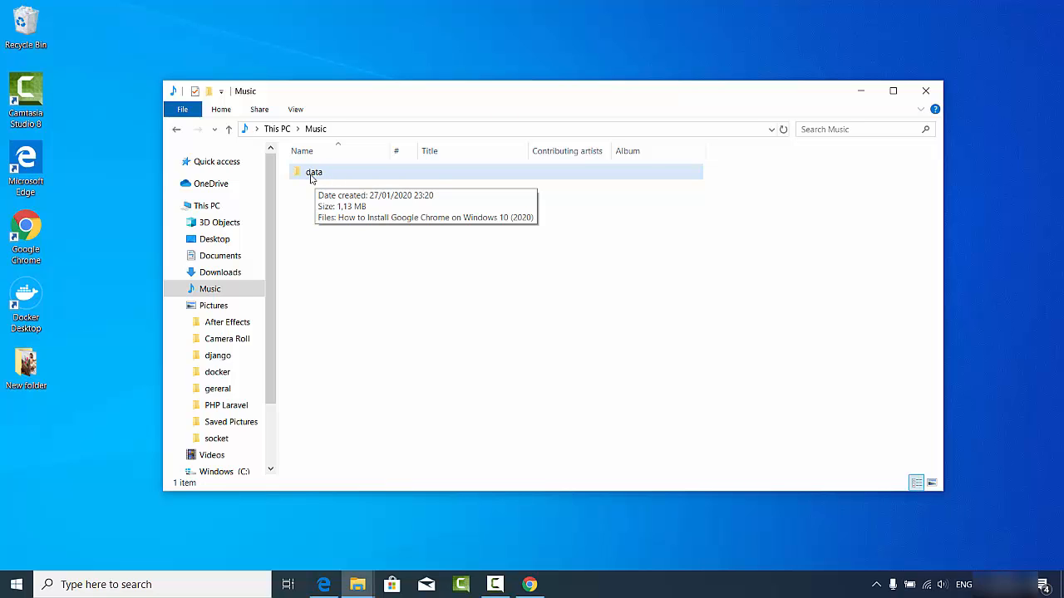
double_click(314, 171)
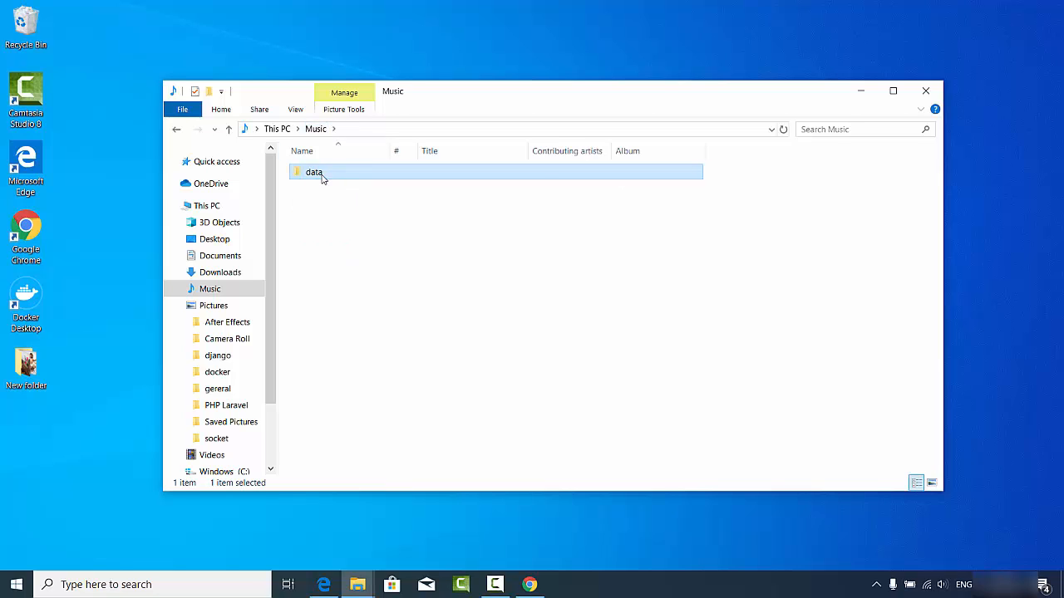
mouse_move(314, 171)
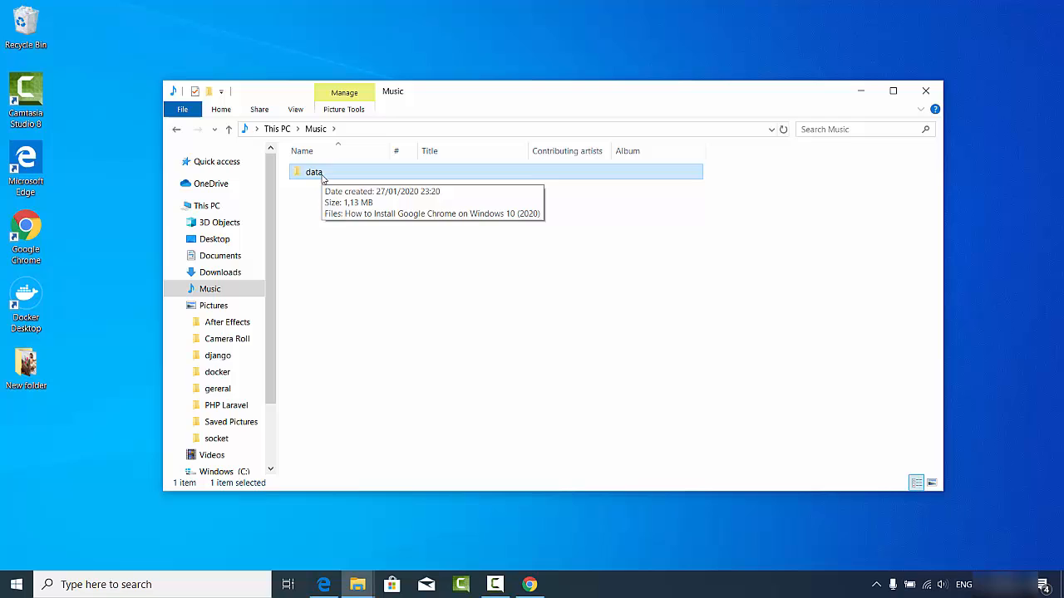
Bring up the data folder's context menu to reach the 7-Zip Add to "data.zip" option.
right_click(312, 171)
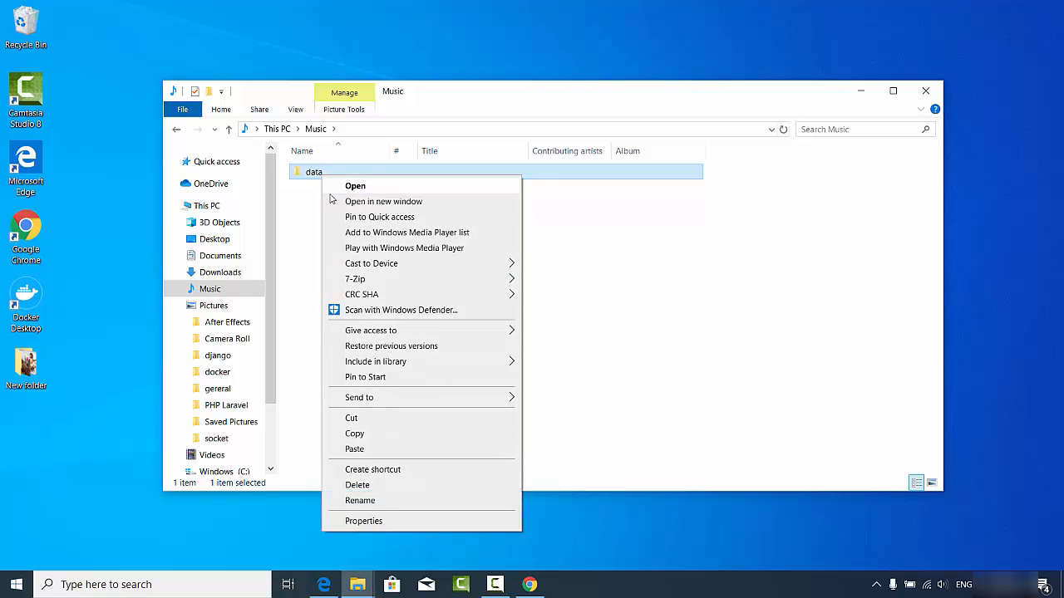
mouse_move(355, 279)
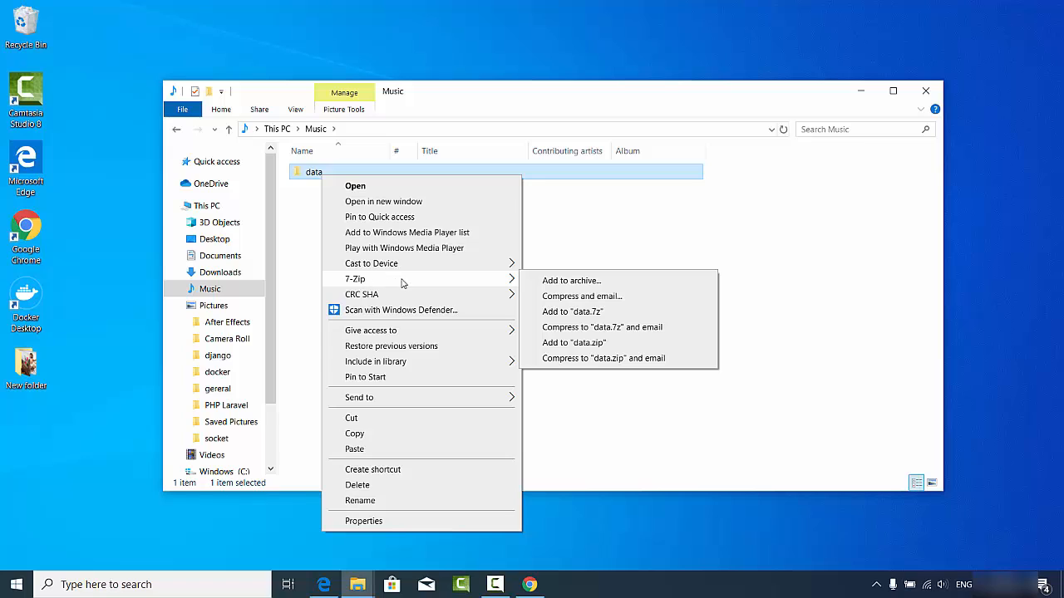
mouse_move(515, 286)
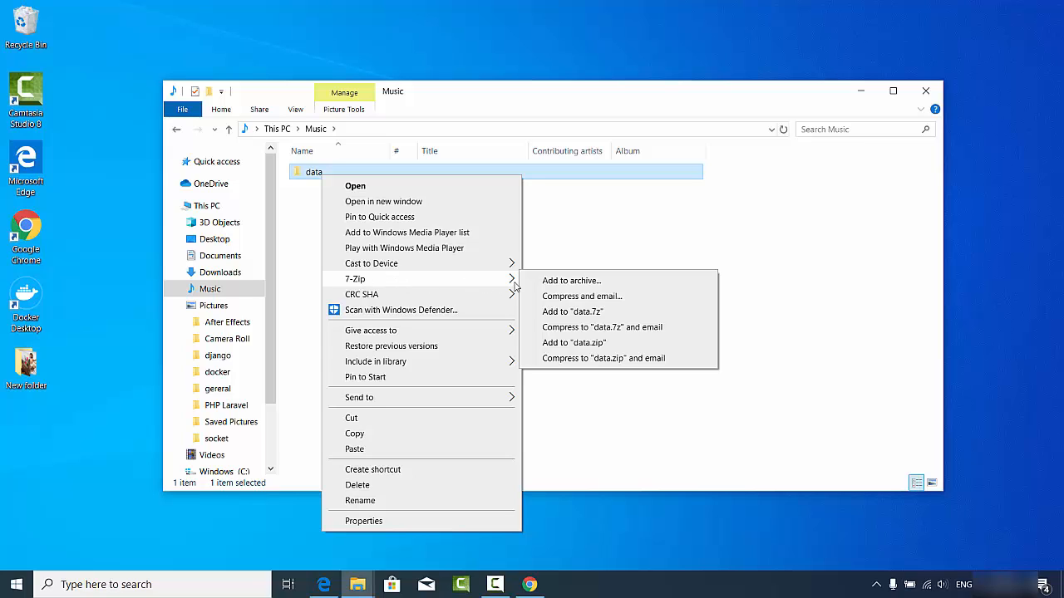
mouse_move(574, 342)
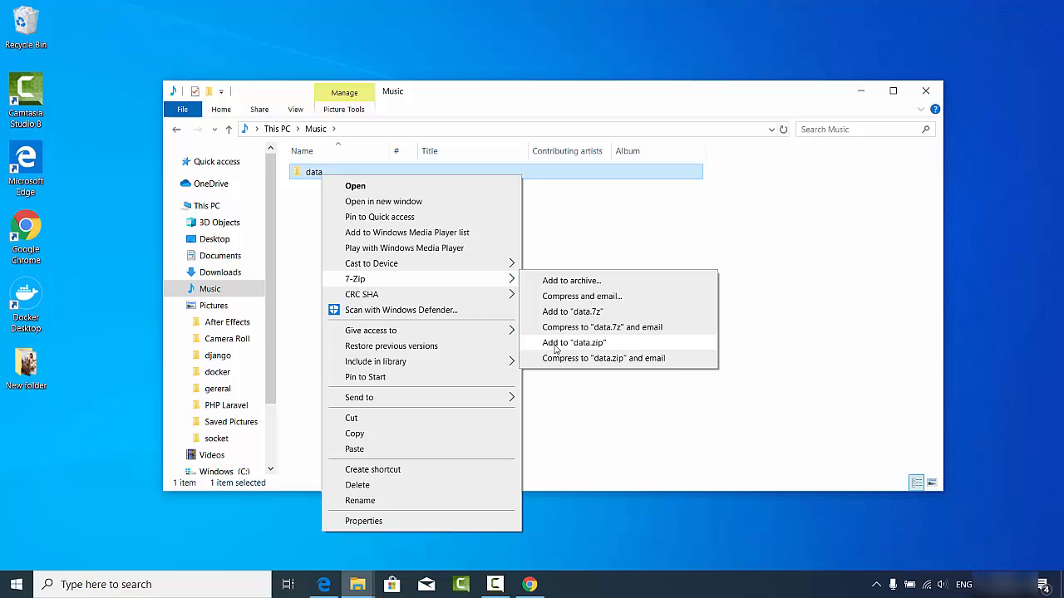
mouse_move(557, 349)
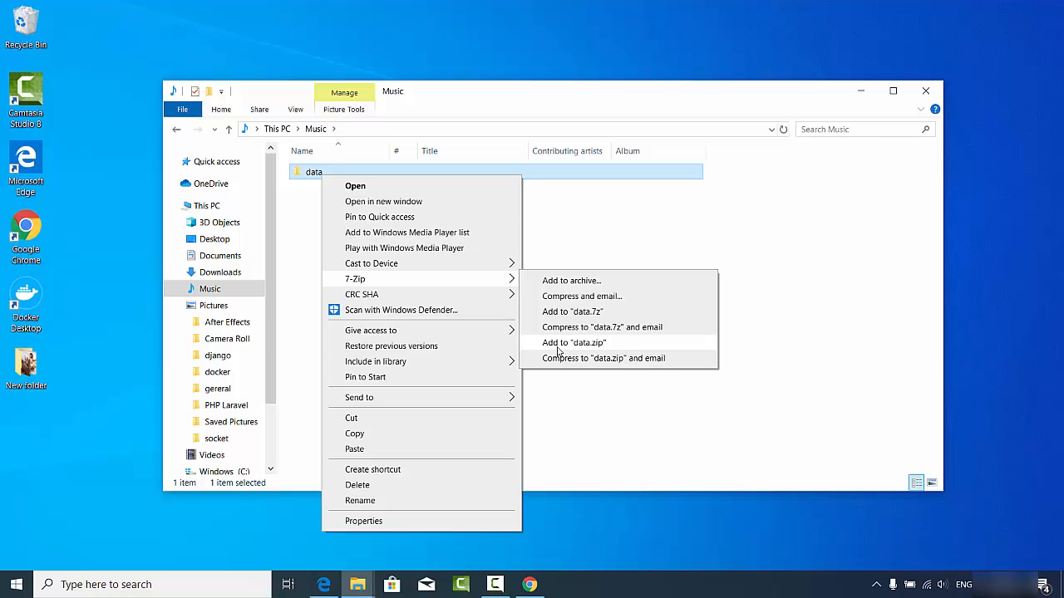
mouse_move(592, 349)
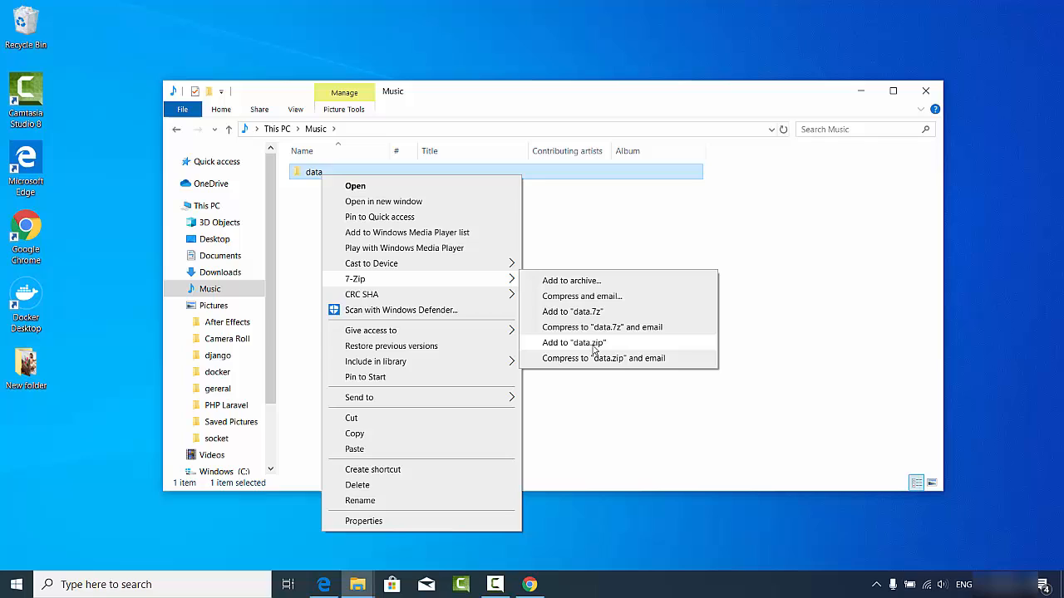
mouse_move(572, 312)
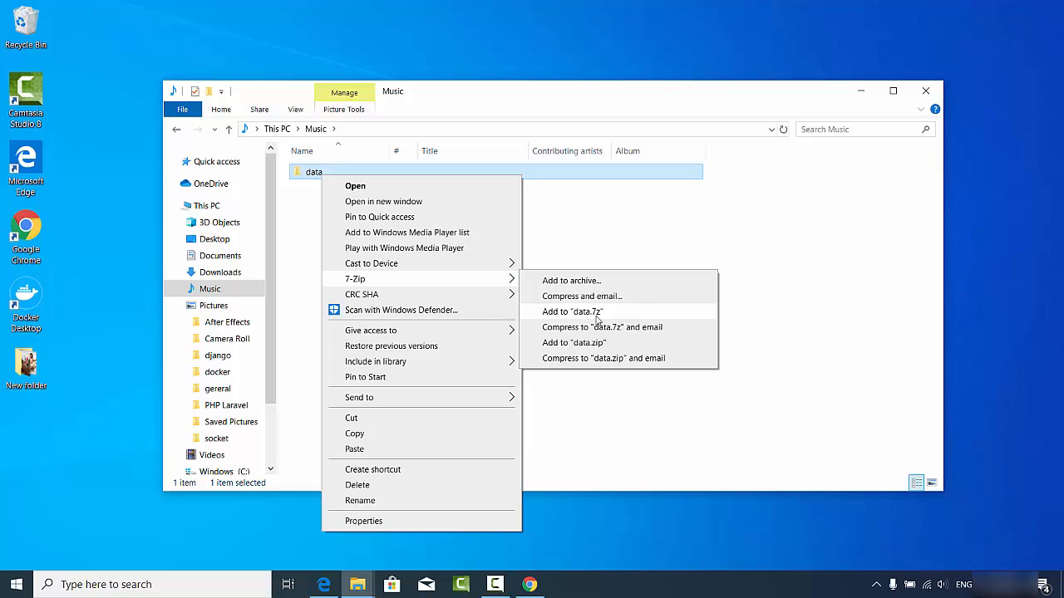
mouse_move(572, 342)
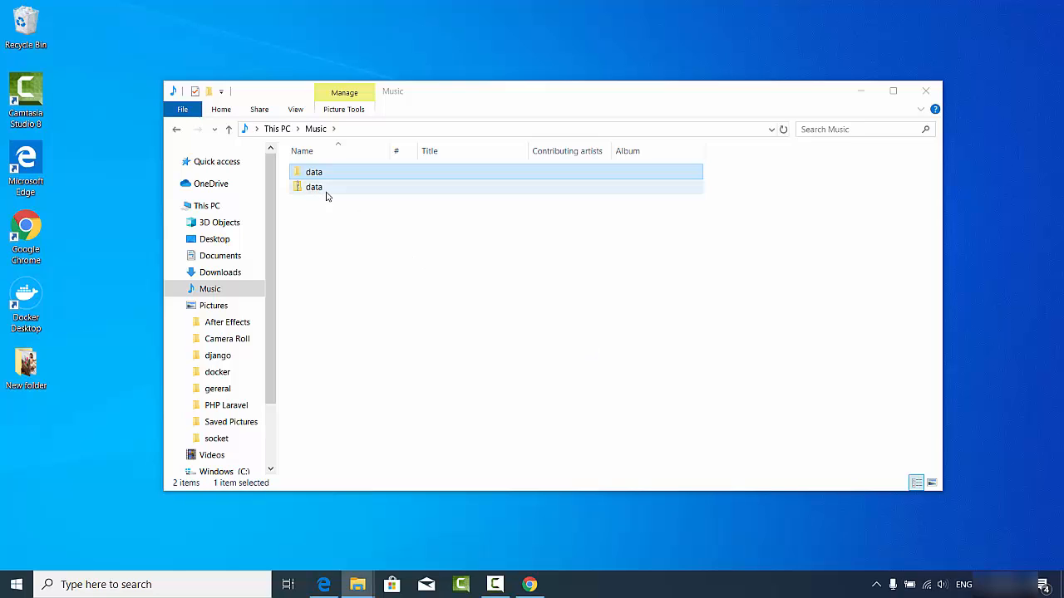
mouse_move(312, 186)
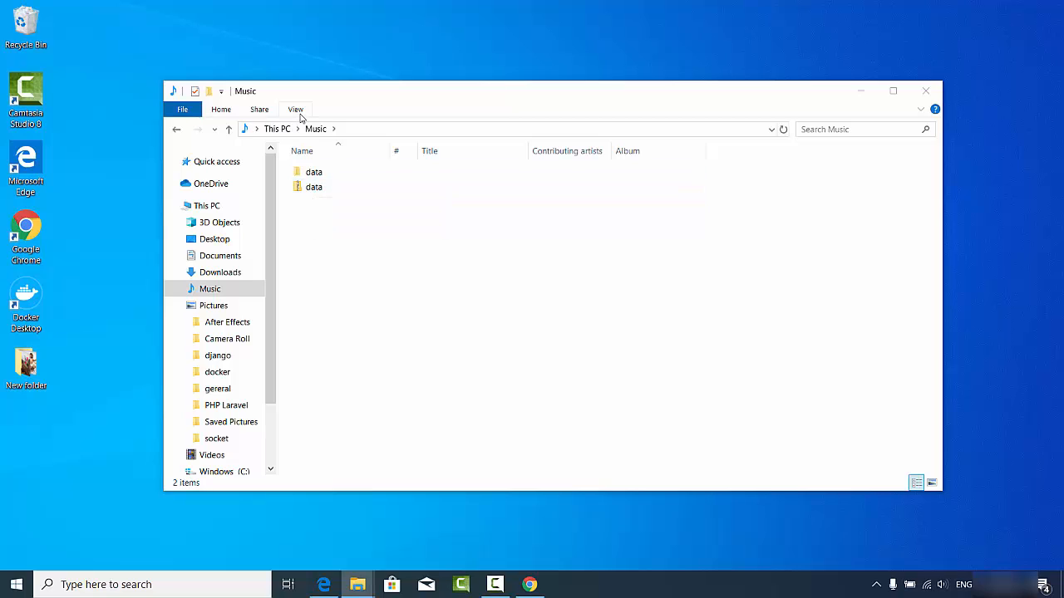
Show file name extensions so the archive reads data.zip, and select it.
left_click(295, 109)
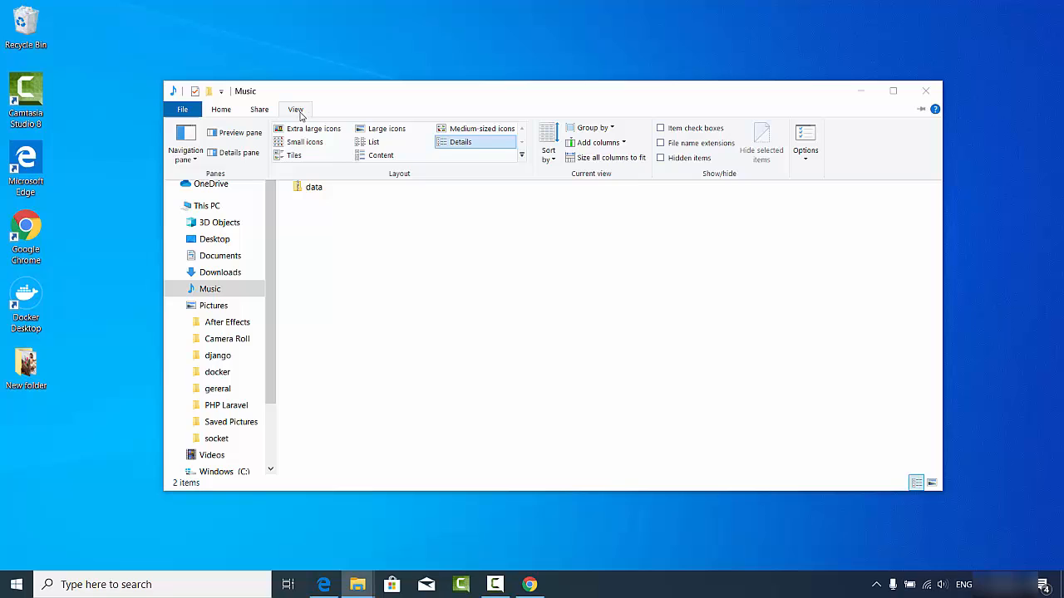
mouse_move(660, 160)
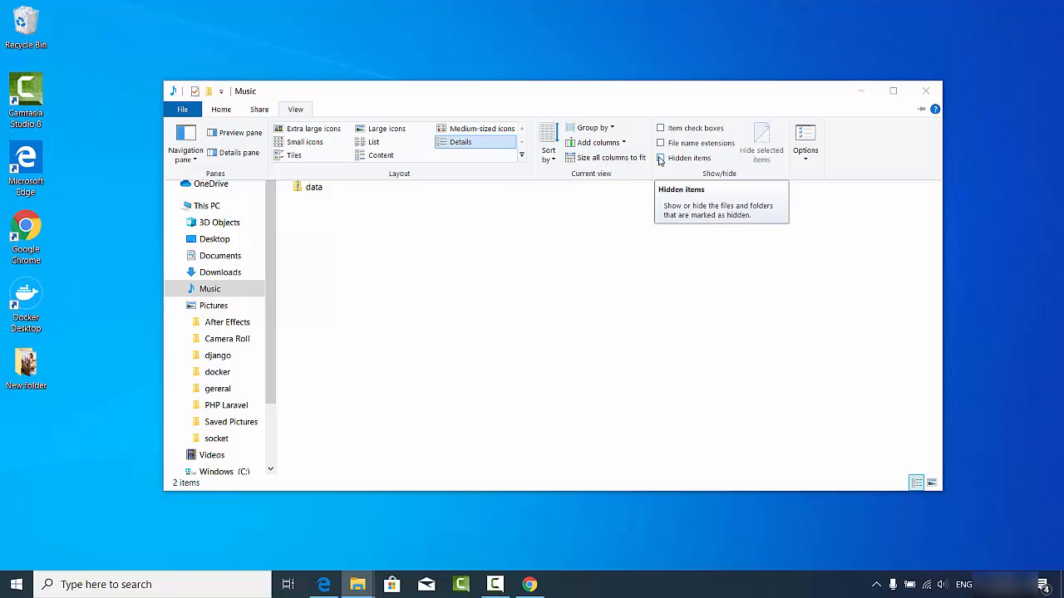
left_click(662, 157)
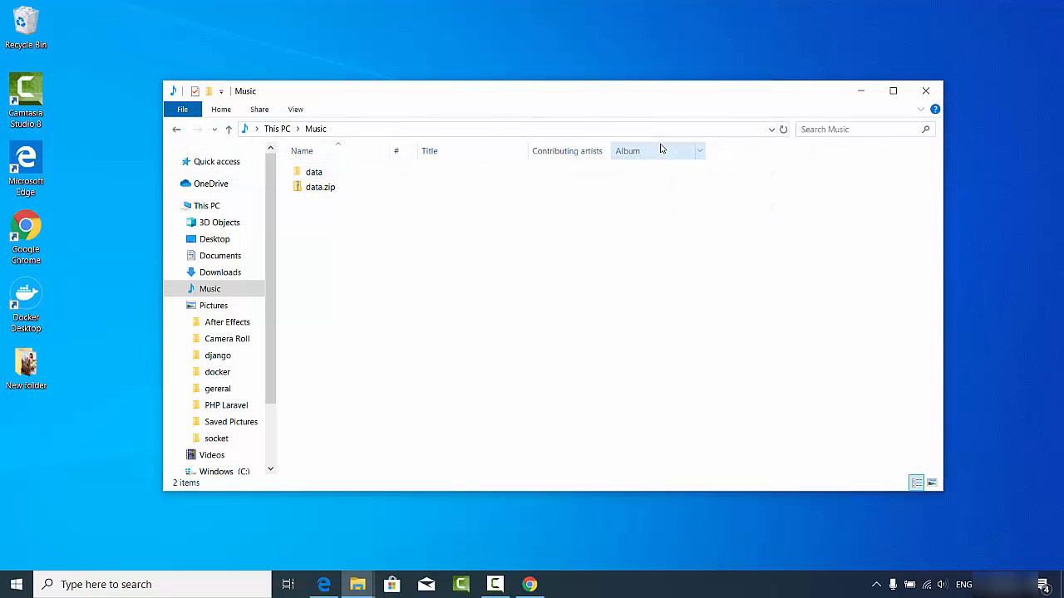
left_click(319, 186)
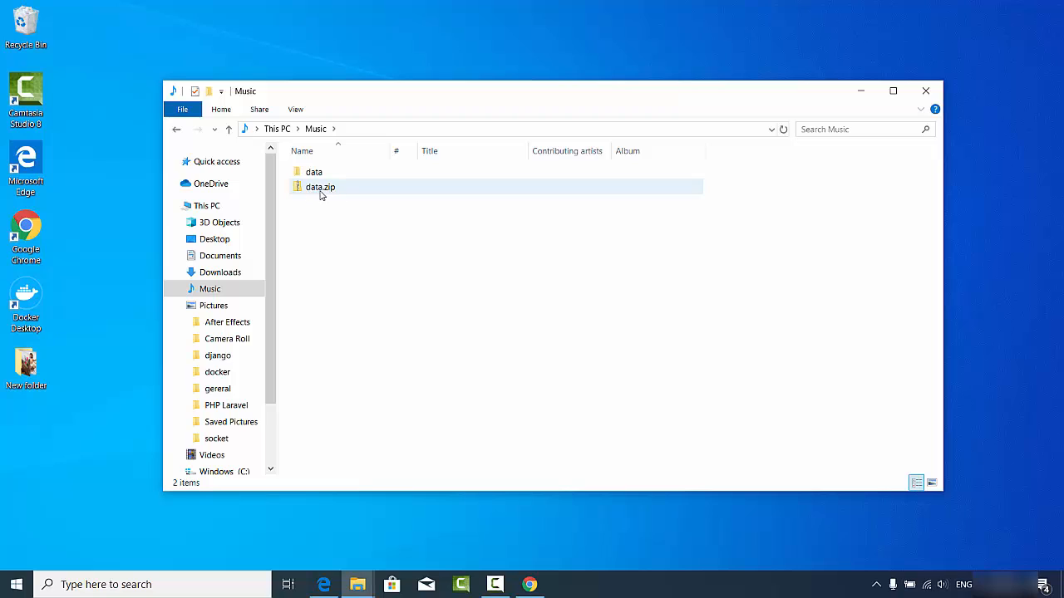
mouse_move(369, 189)
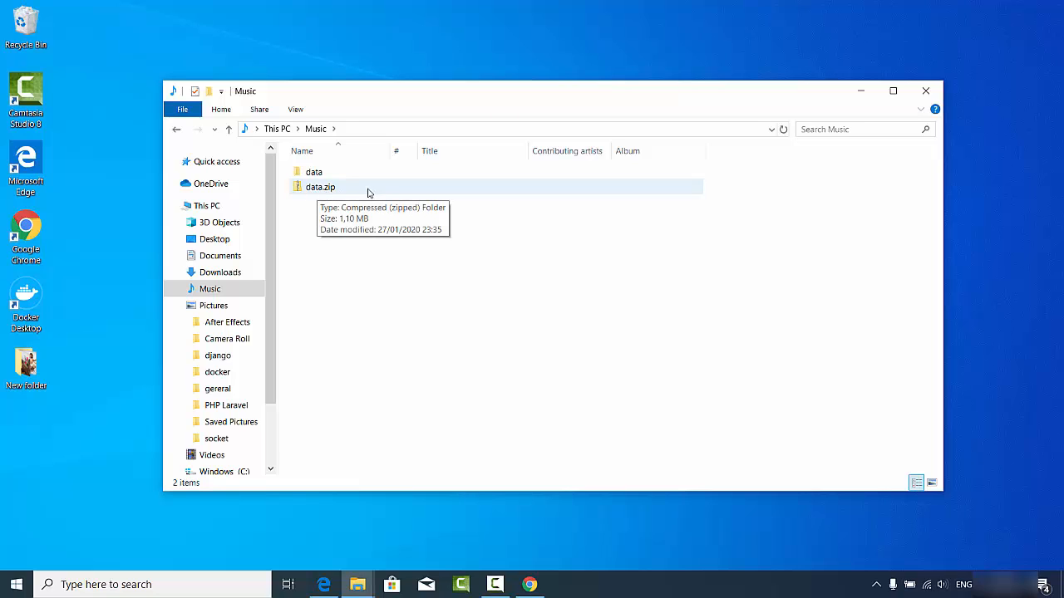
mouse_move(356, 197)
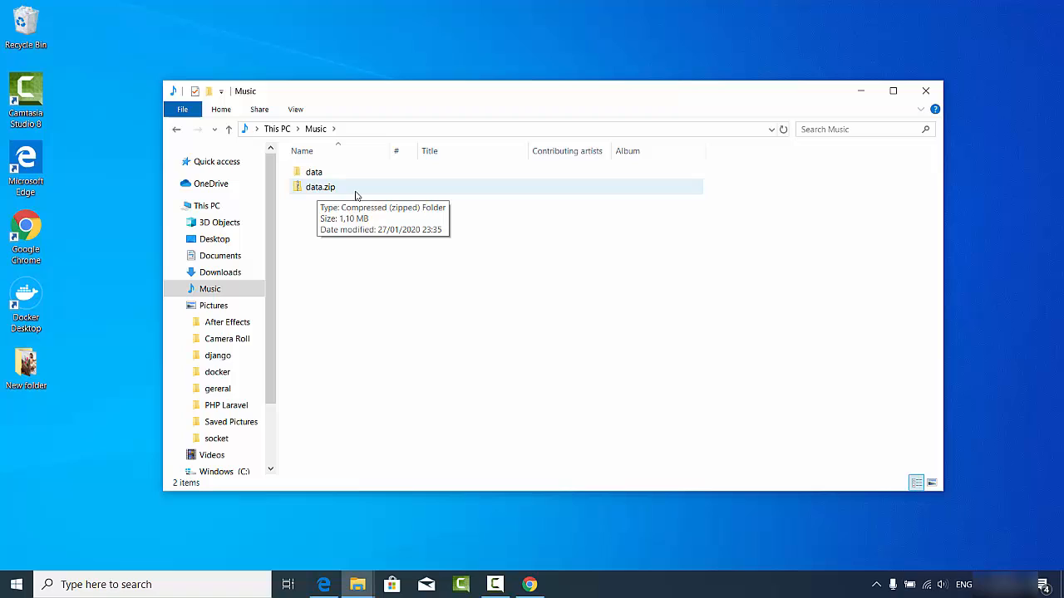
mouse_move(339, 196)
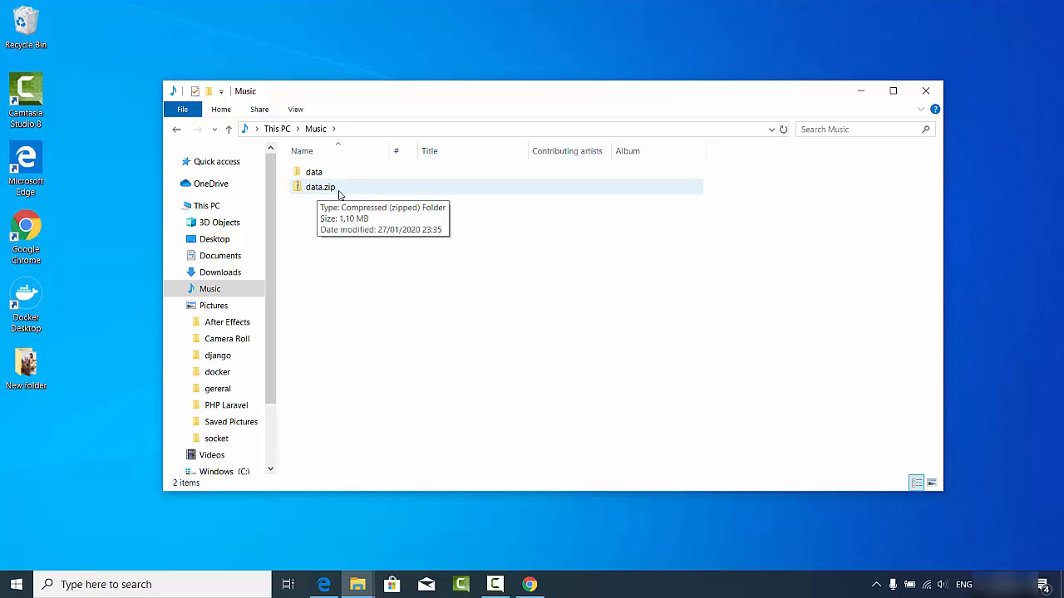
Delete the original data folder, leaving only data.zip selected in Music.
left_click(314, 172)
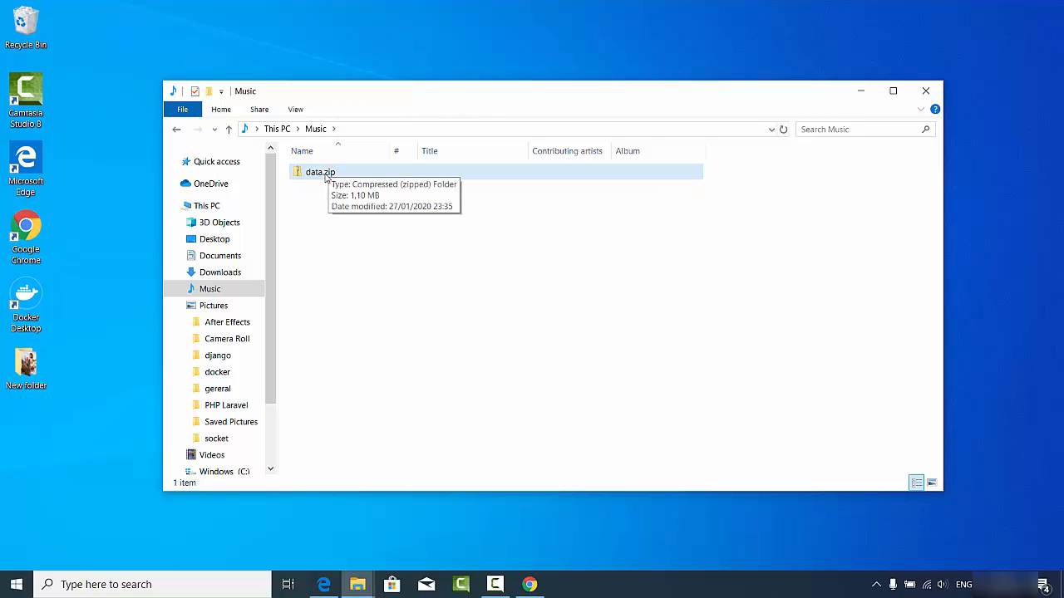
left_click(319, 171)
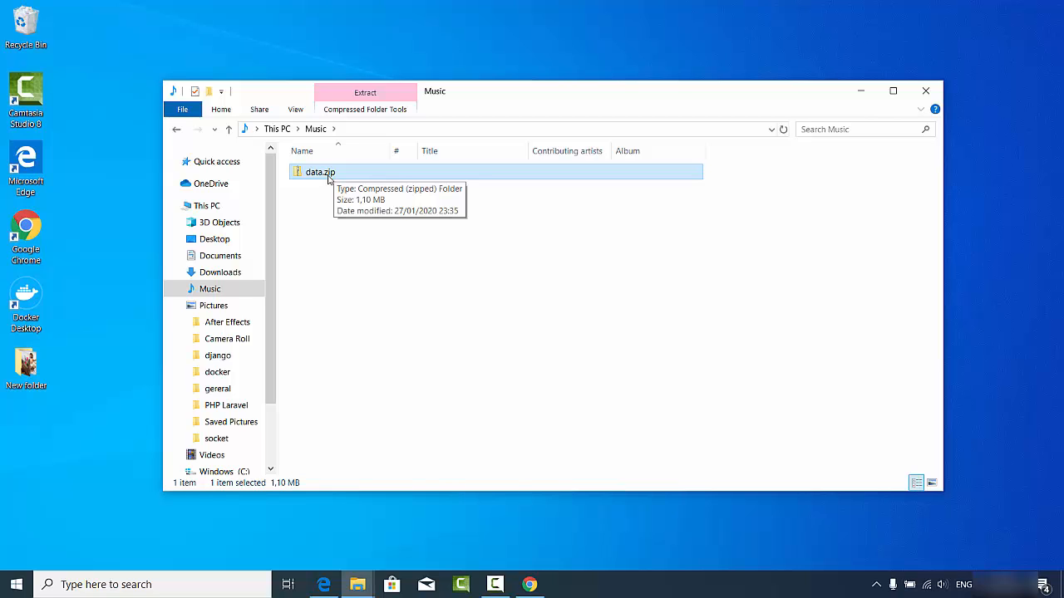
Bring up data.zip's context menu to reach 7-Zip > Extract Here.
right_click(319, 171)
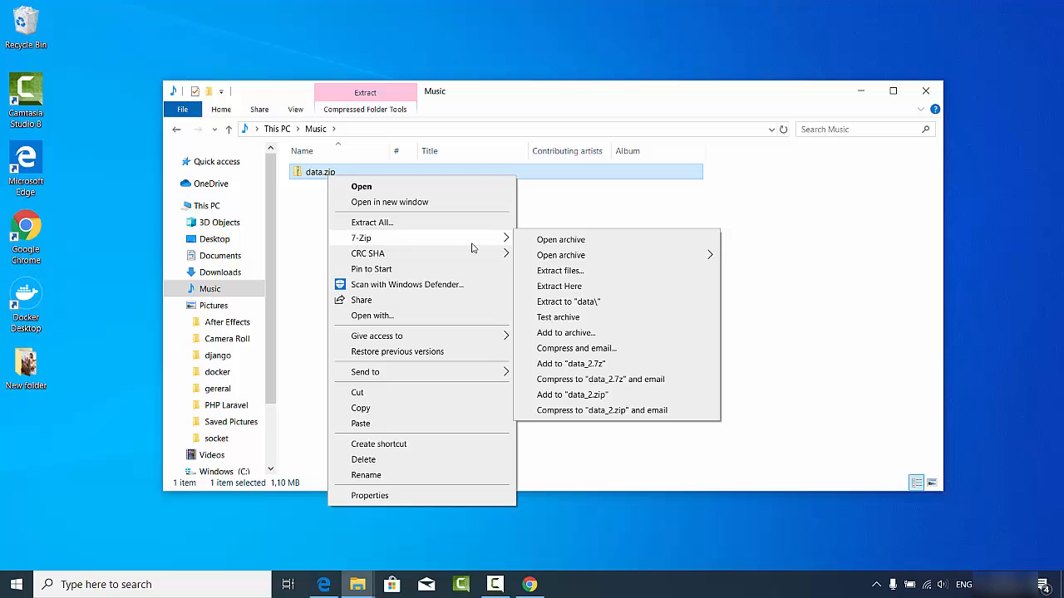
mouse_move(558, 286)
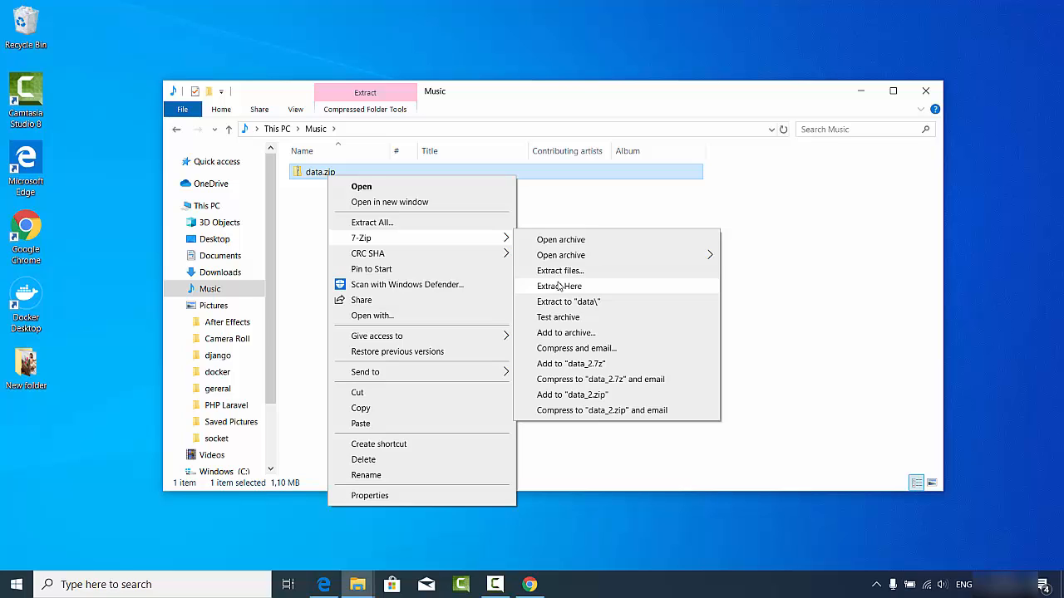
mouse_move(555, 293)
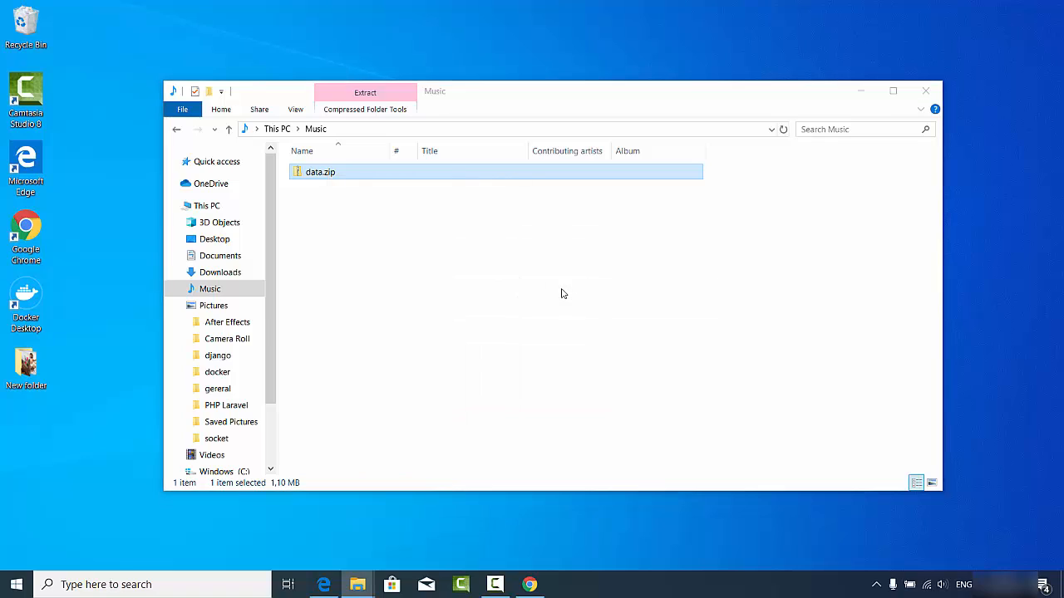
Refresh the Explorer view so the restored data folder shows beside data.zip.
left_click(364, 93)
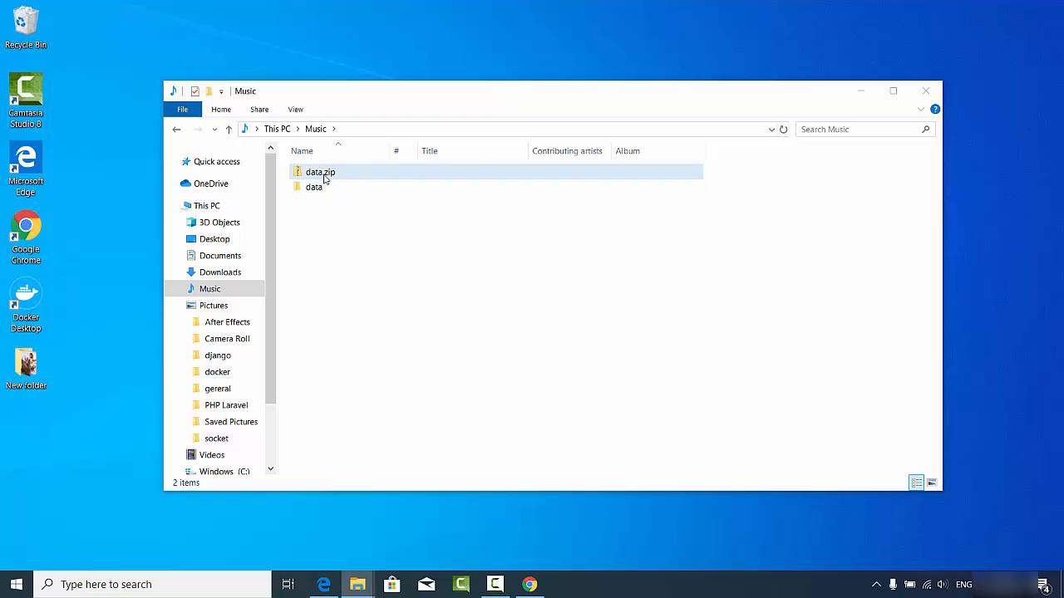
mouse_move(320, 171)
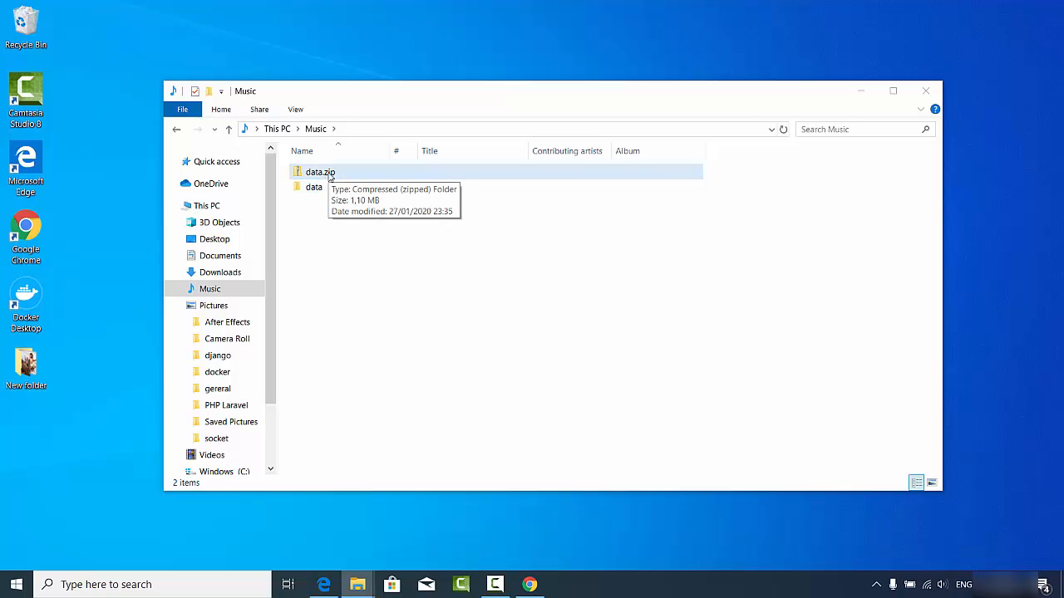